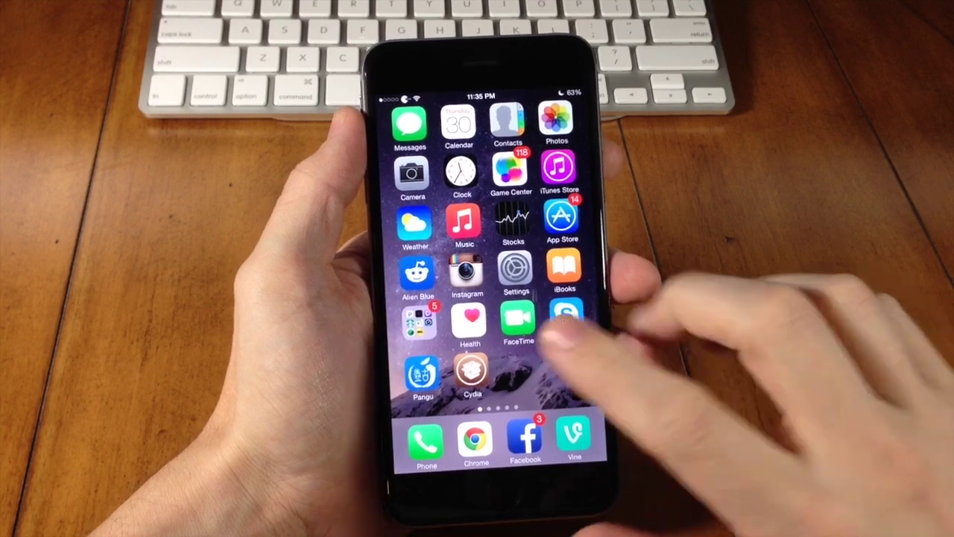
- Launch Cydia from the iPhone home screen
{"action": "left_click", "coordinate": [468, 372]}
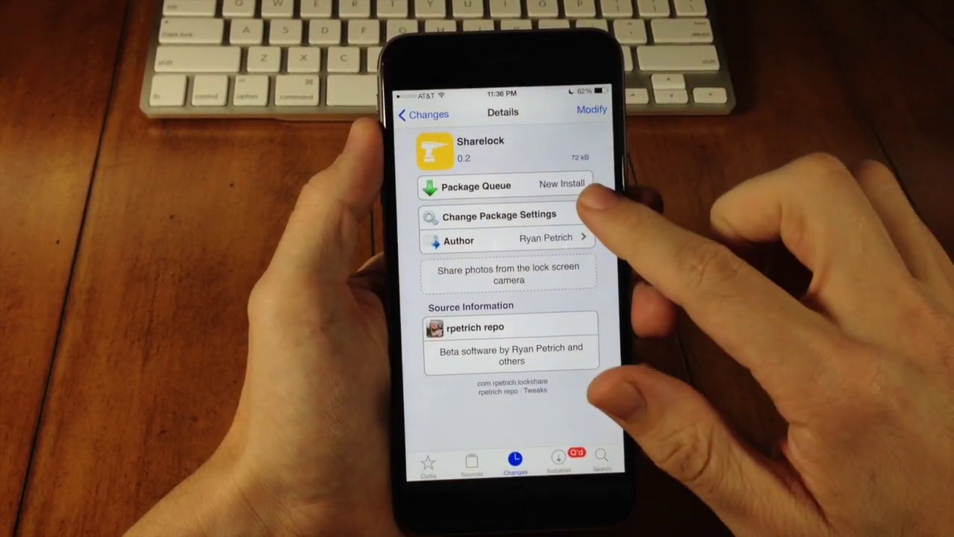
- Go back from Sharelock's details to the Changes list and scroll down it
{"action": "left_click", "coordinate": [421, 114]}
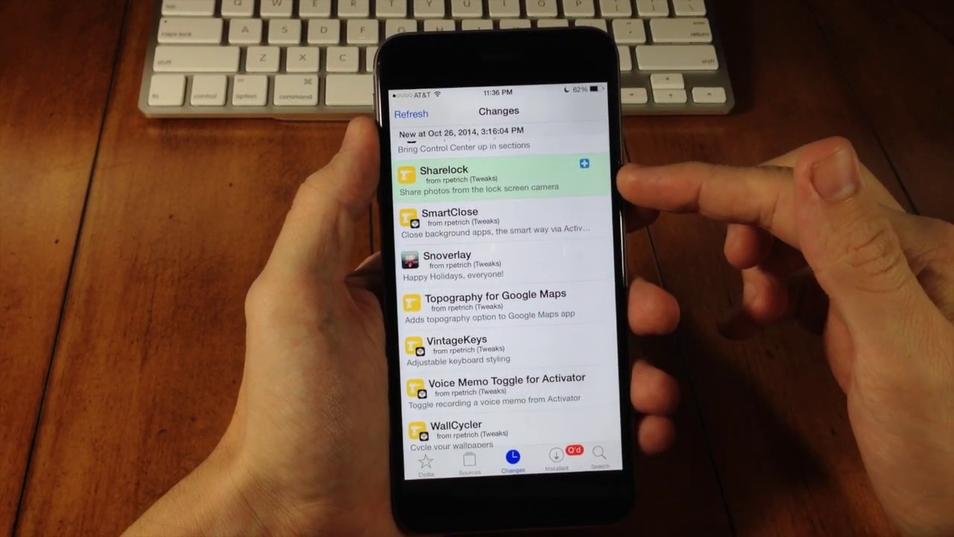
{"action": "scroll", "scroll_direction": "down", "scroll_amount": 3}
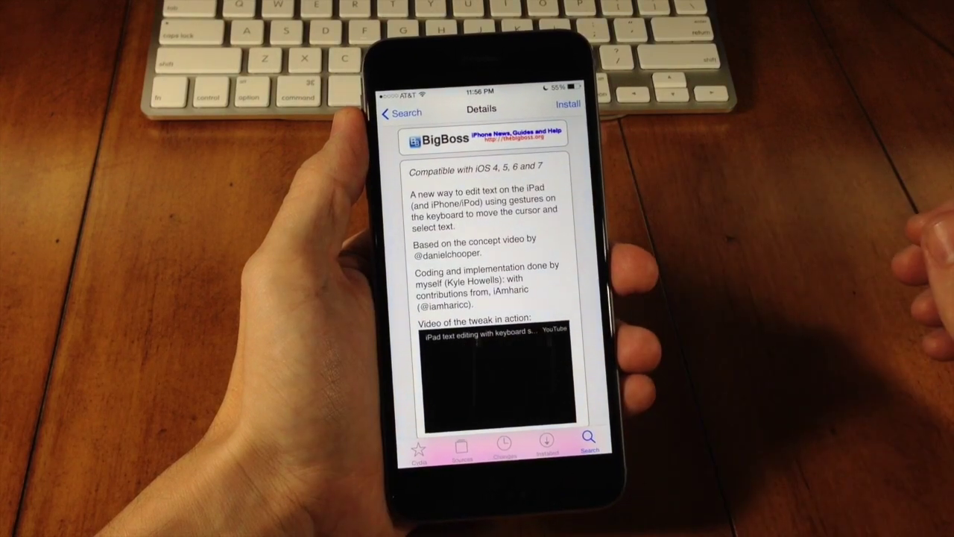
- Scroll down the keyboard-gesture tweak's details page to its demo video
{"action": "scroll", "scroll_direction": "down", "scroll_amount": 3}
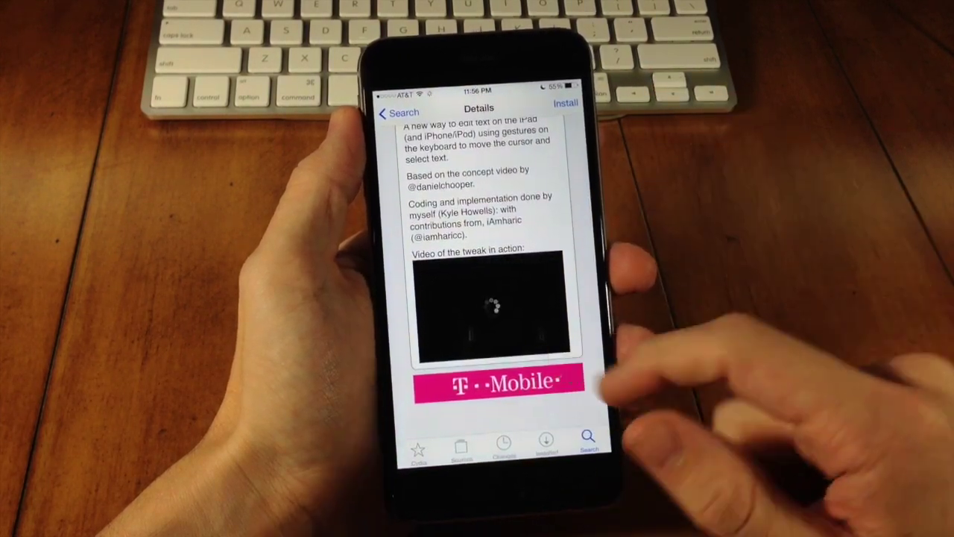